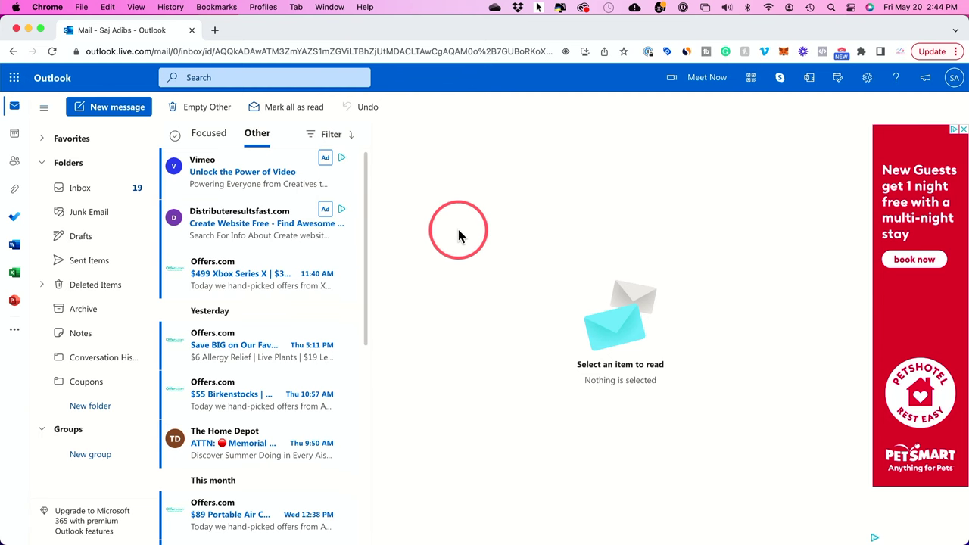
pyautogui.moveTo(272, 239)
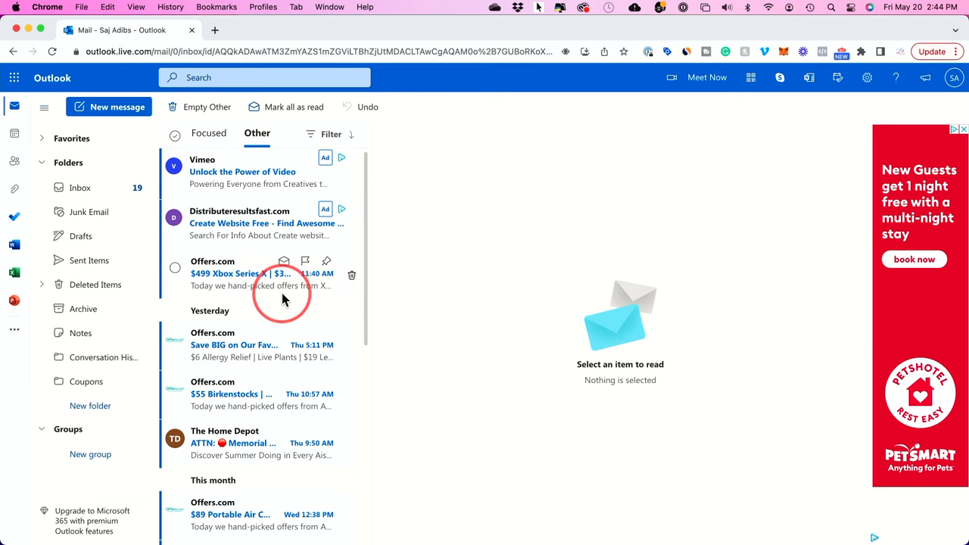
# Tick the Offers.com Xbox deals and Charmin emails, bringing the Other-inbox selection to seven.
pyautogui.scroll(-3)
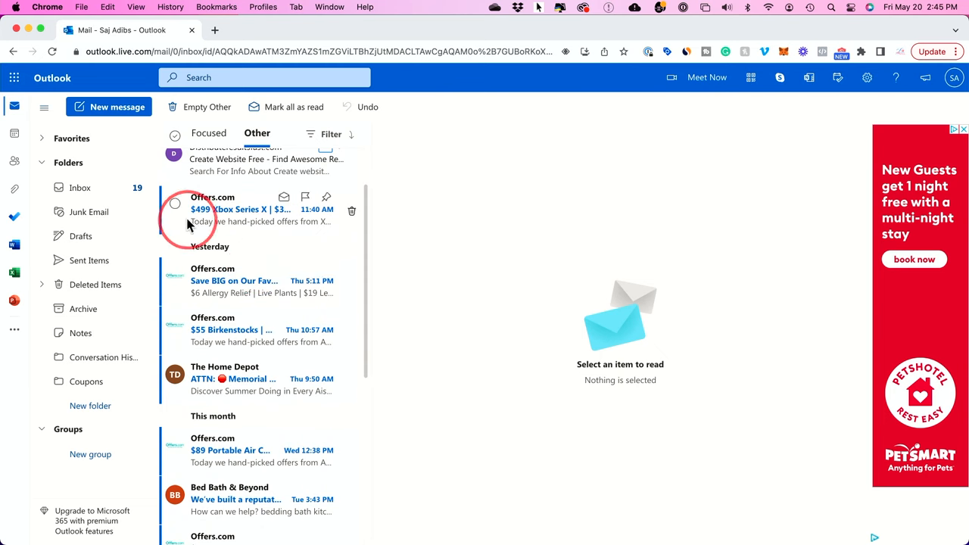
pyautogui.click(176, 204)
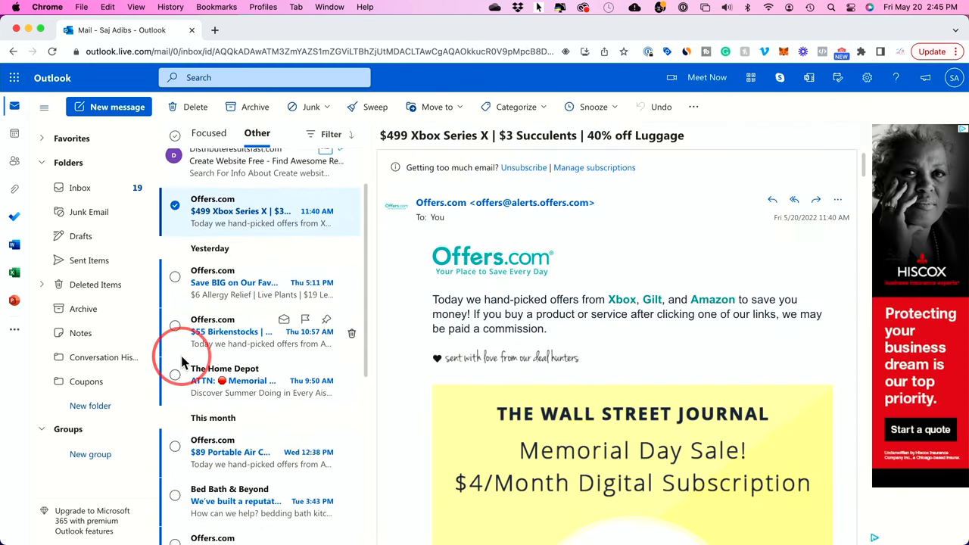
pyautogui.scroll(-3)
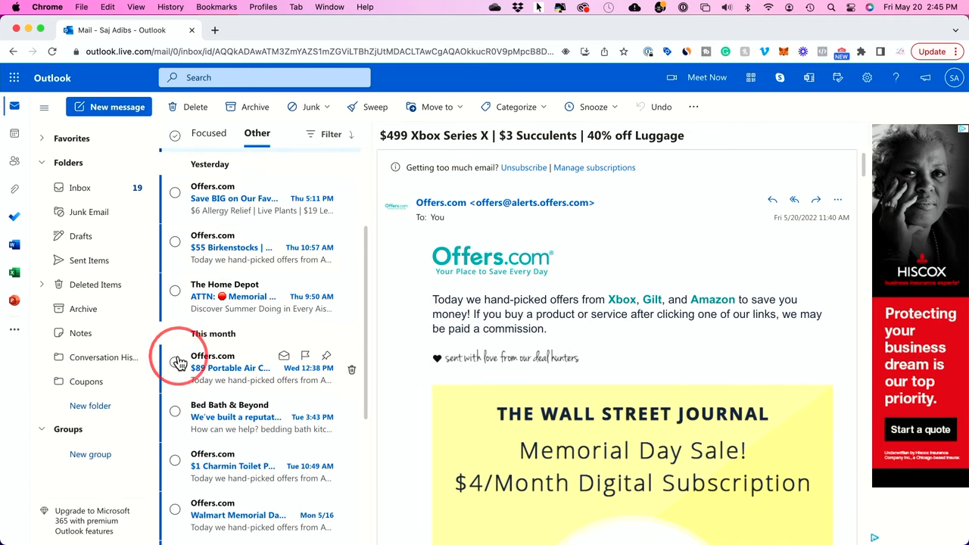
pyautogui.moveTo(175, 475)
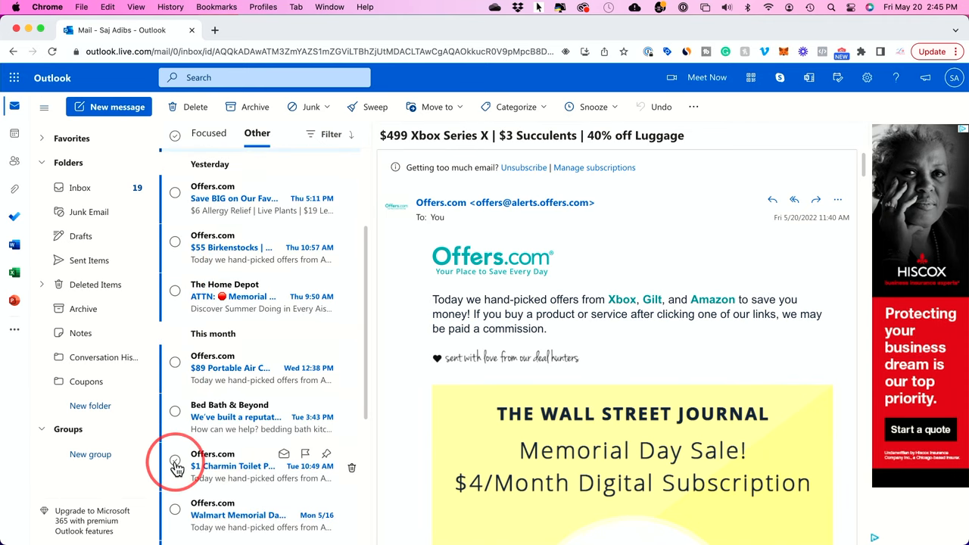
pyautogui.click(175, 466)
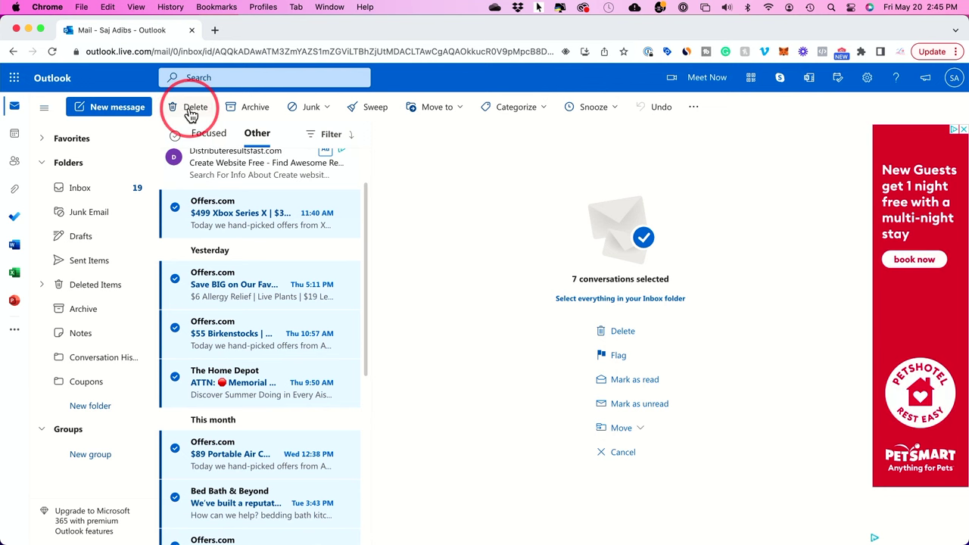
# Delete the seven selected emails, review Deleted Items and its options, then return to the inbox.
pyautogui.click(188, 106)
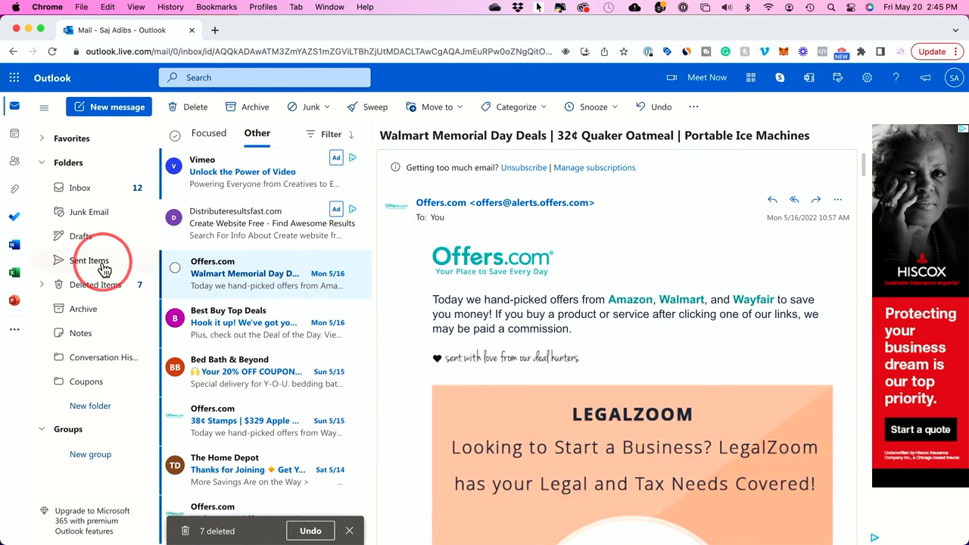
pyautogui.moveTo(63, 285)
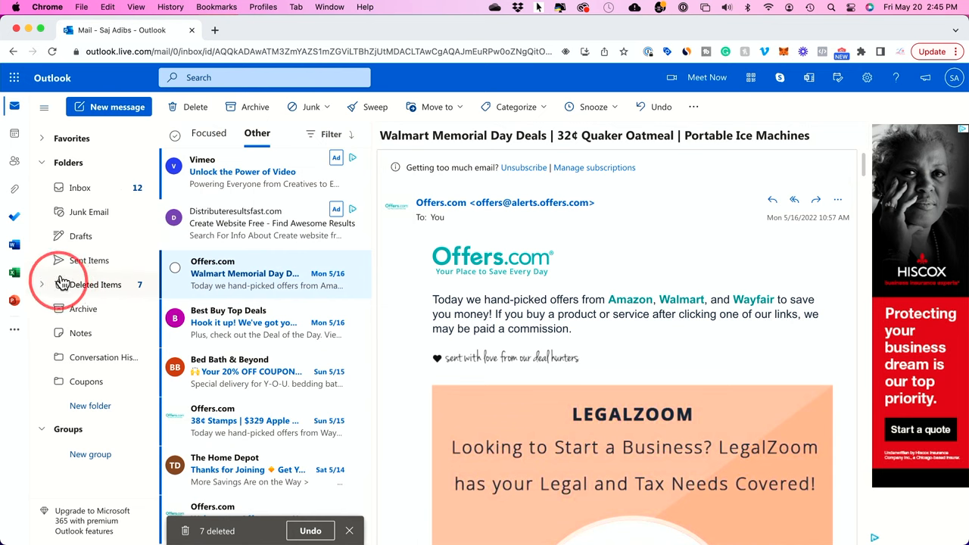
pyautogui.click(97, 284)
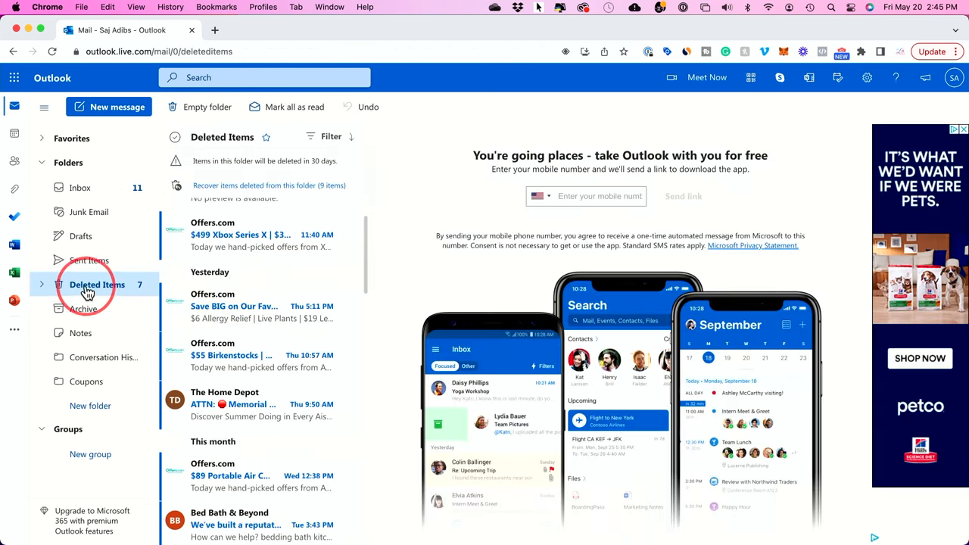
pyautogui.moveTo(97, 291)
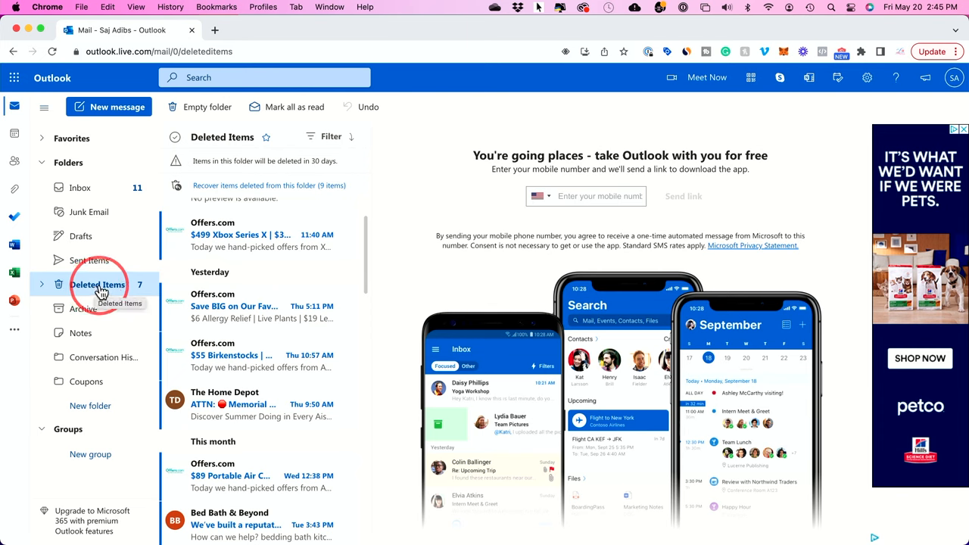
pyautogui.rightClick(97, 284)
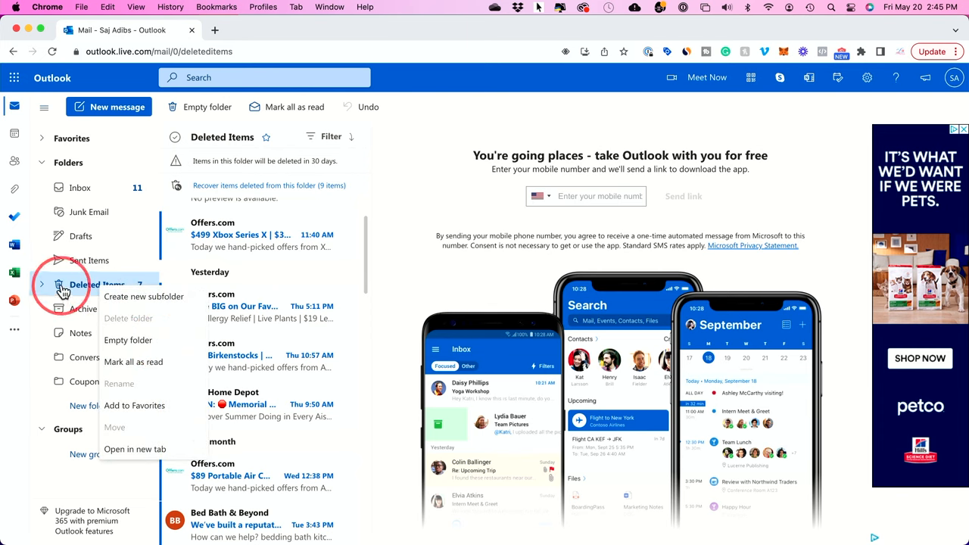
pyautogui.moveTo(121, 295)
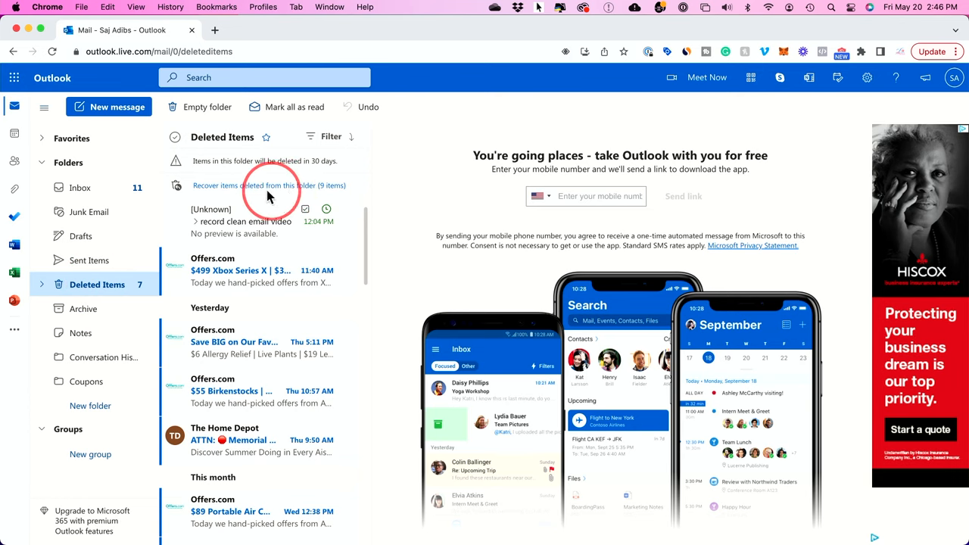
pyautogui.click(78, 188)
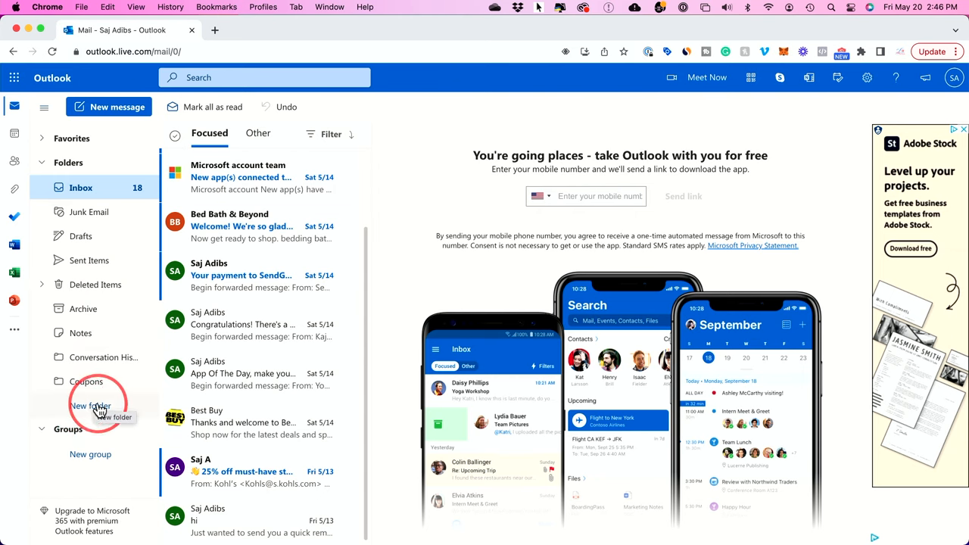
# Create a new mail folder and name it 'Delete these'.
pyautogui.click(87, 405)
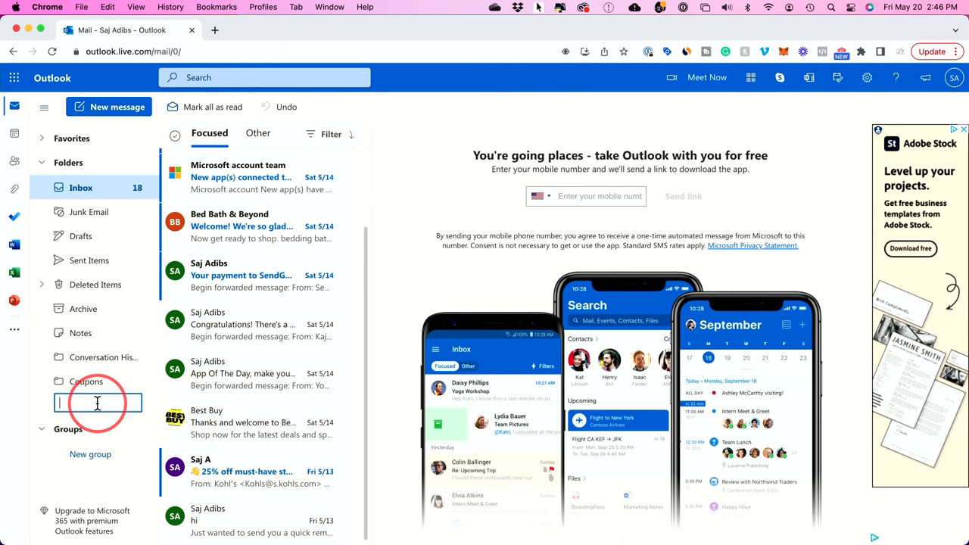
pyautogui.write('Delete these')
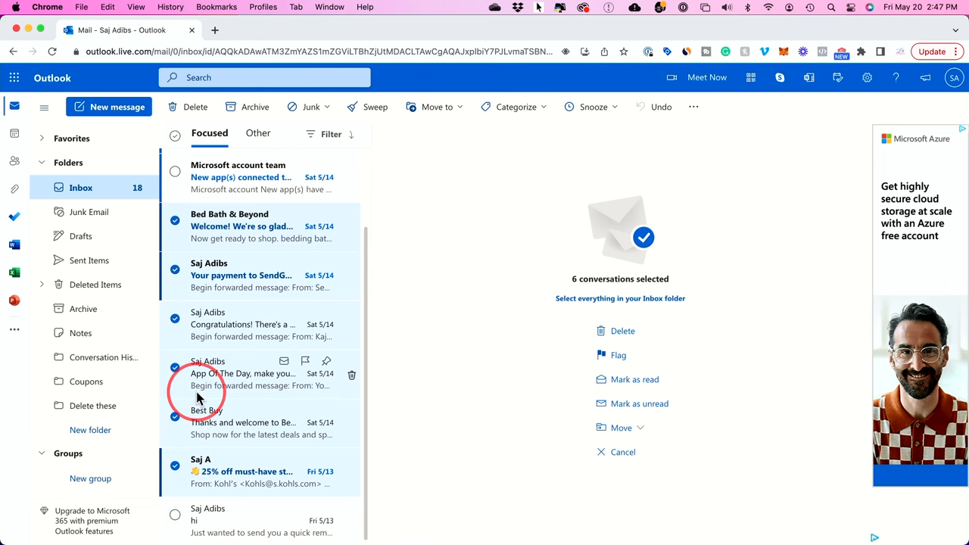
pyautogui.moveTo(88, 407)
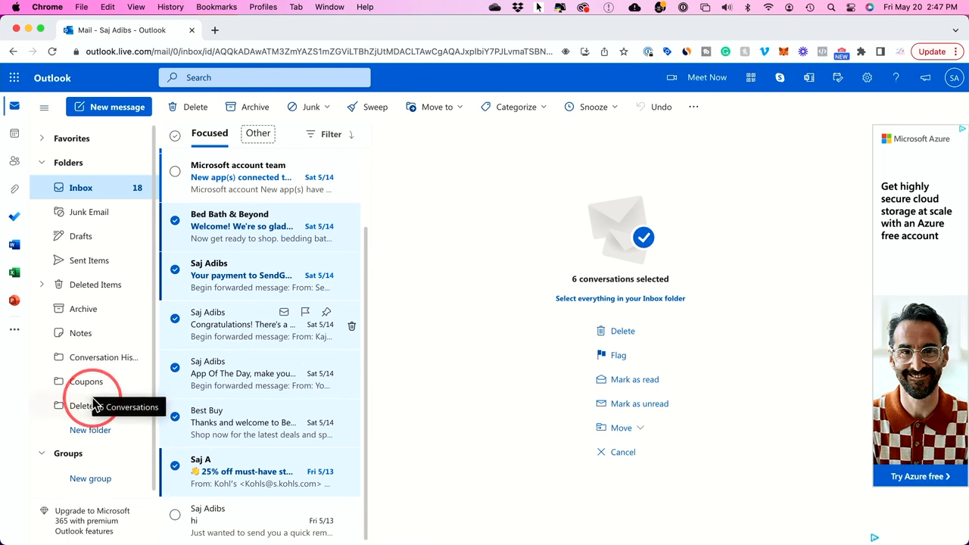
# Move the six emails into Delete these, then empty the folder, confirming Delete all.
pyautogui.click(89, 406)
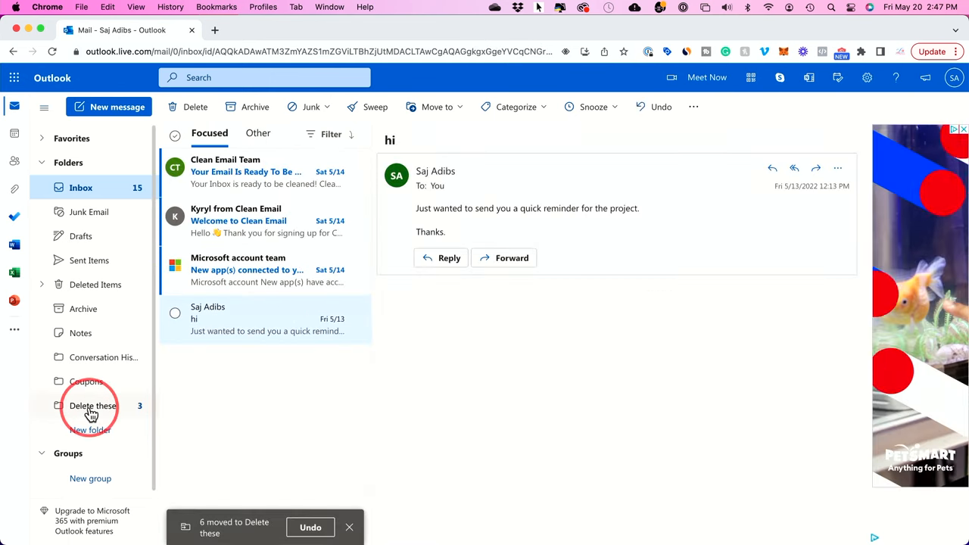
pyautogui.click(92, 406)
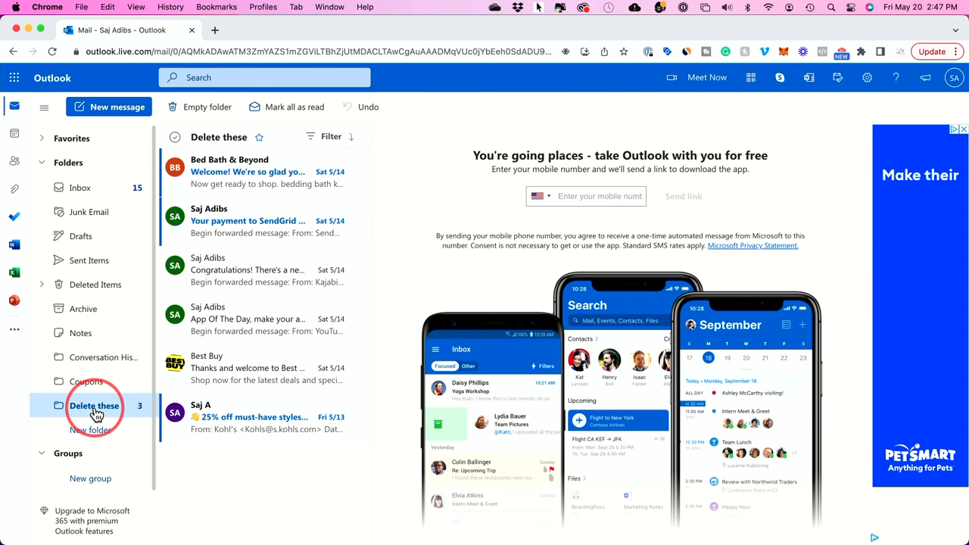
pyautogui.rightClick(91, 406)
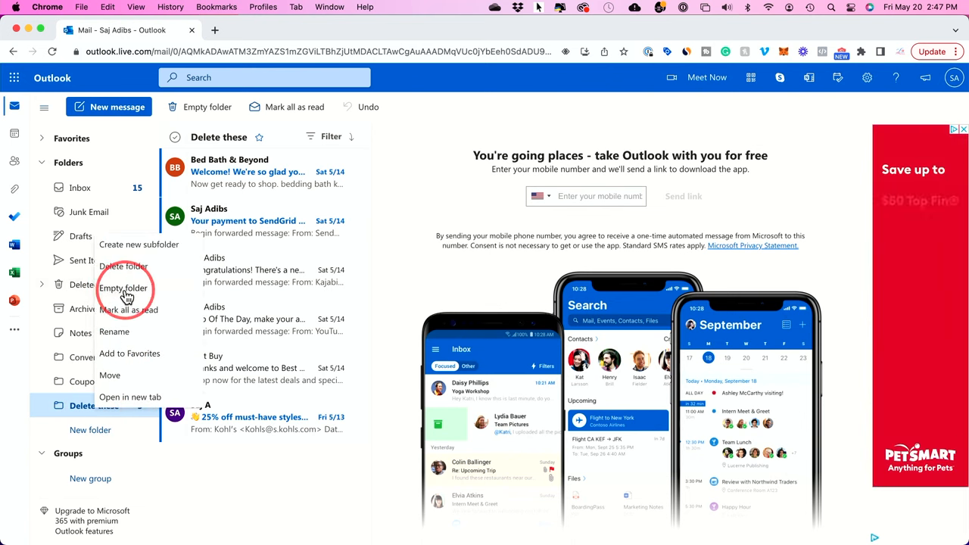
pyautogui.click(123, 287)
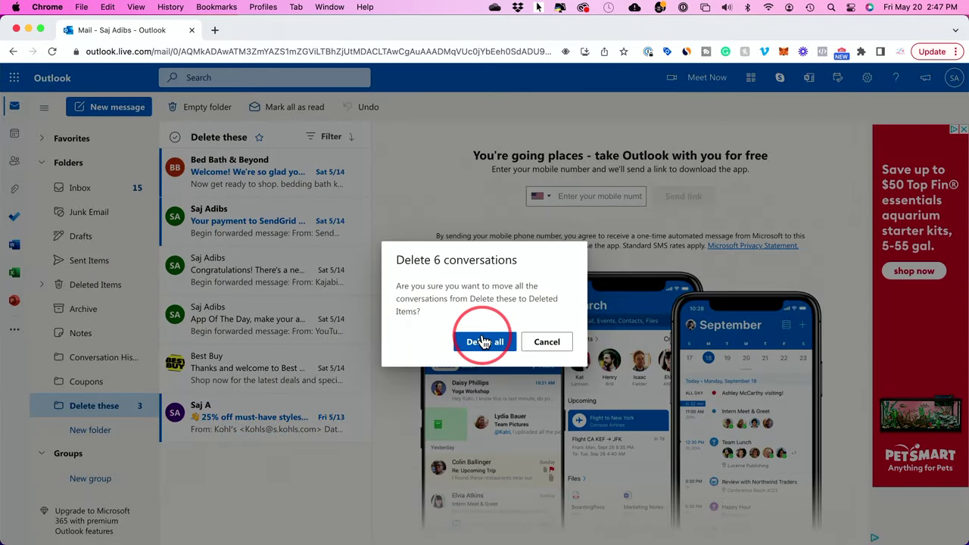
pyautogui.click(485, 343)
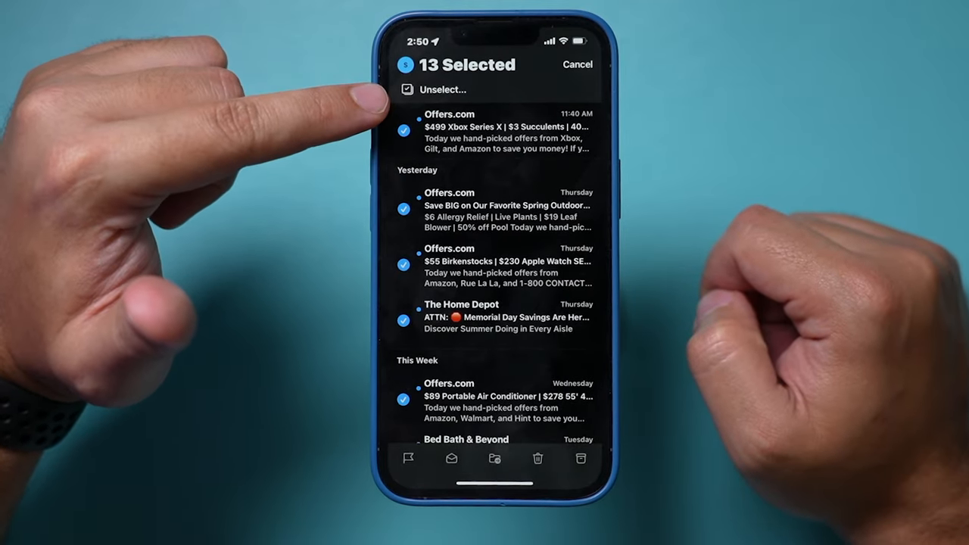
# Scroll down the page past the iPhone inbox selection toward the inbox cleaner content.
pyautogui.scroll(-3)
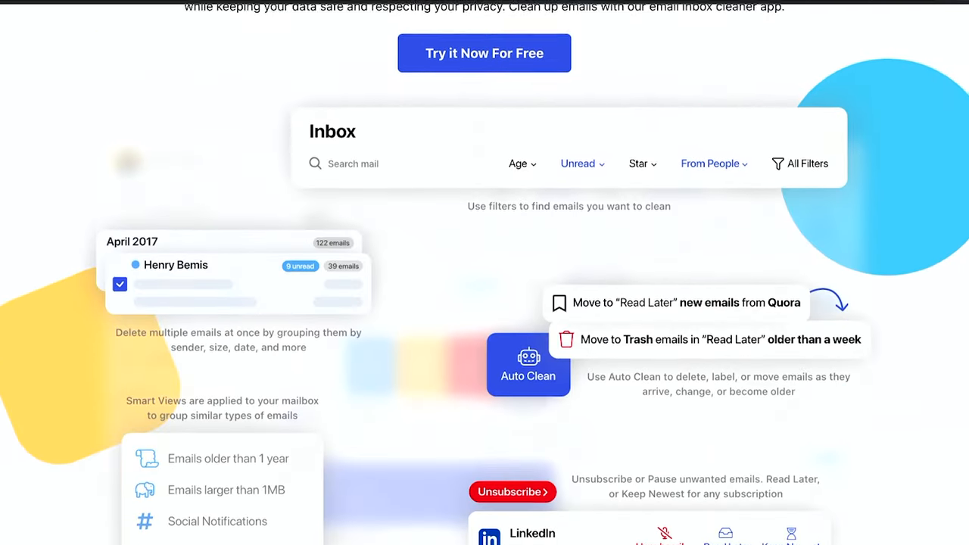
# Browse the clean.email homepage and sign in to the Clean Email account.
pyautogui.scroll(-3)
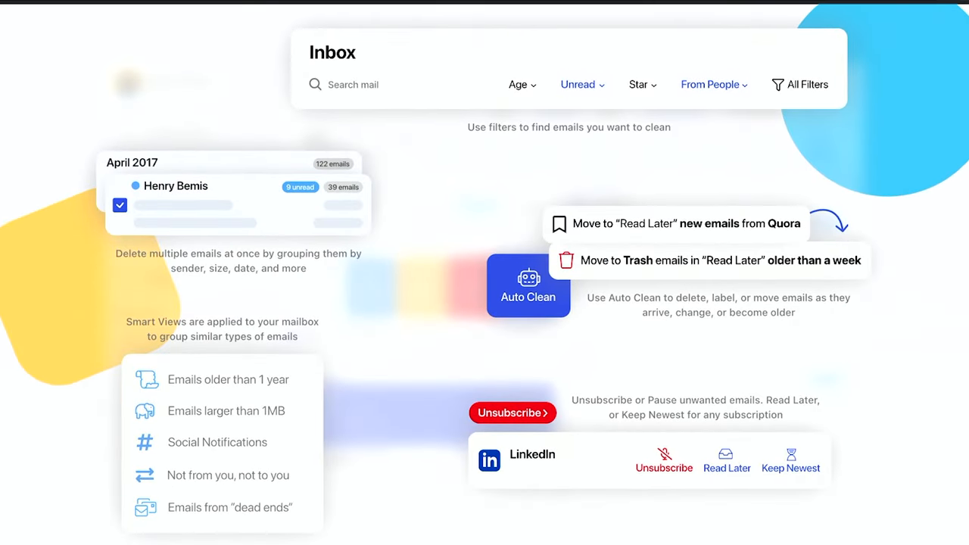
pyautogui.scroll(-3)
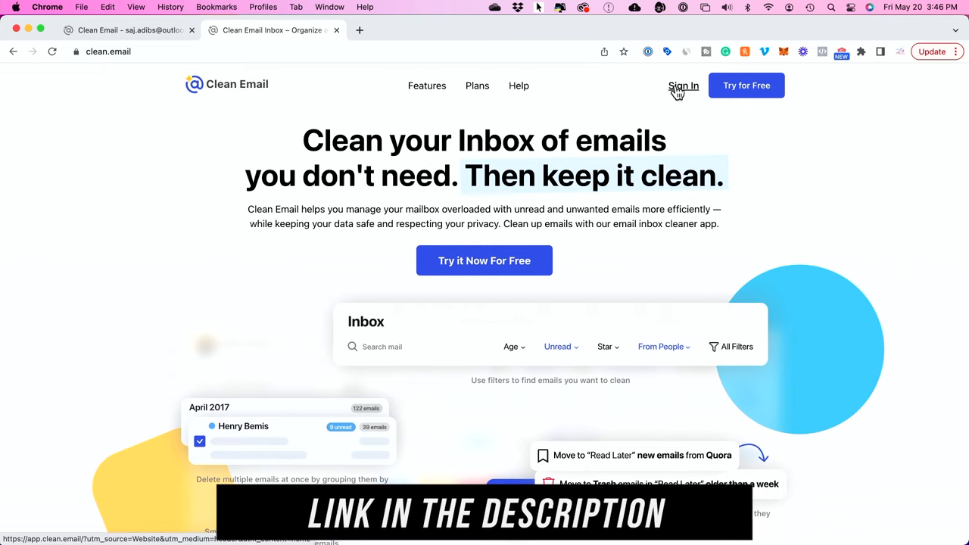
pyautogui.click(685, 85)
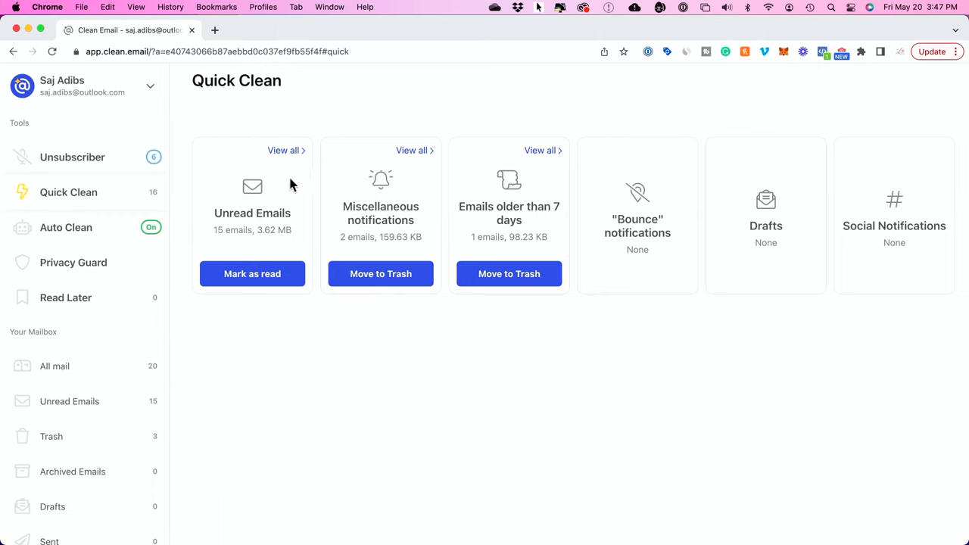
pyautogui.moveTo(297, 244)
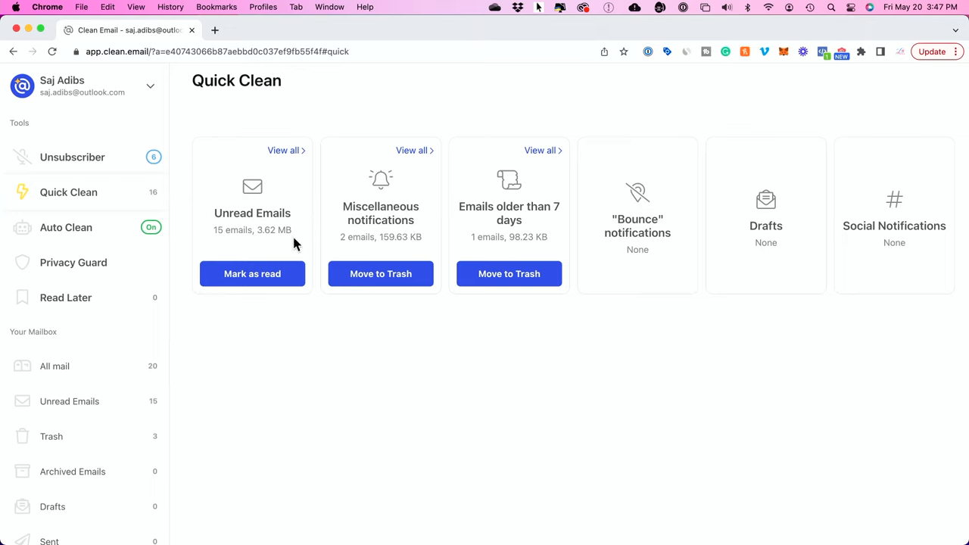
pyautogui.moveTo(400, 255)
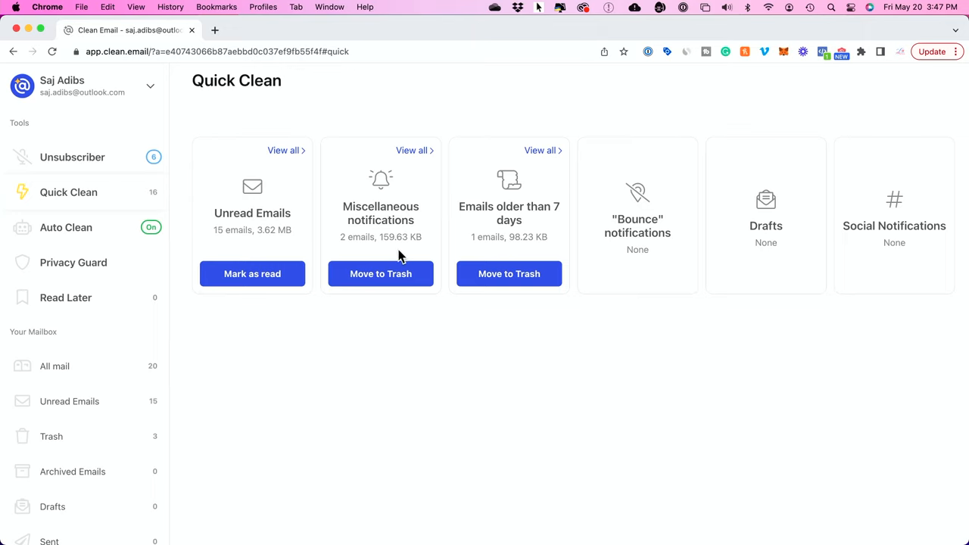
pyautogui.moveTo(409, 233)
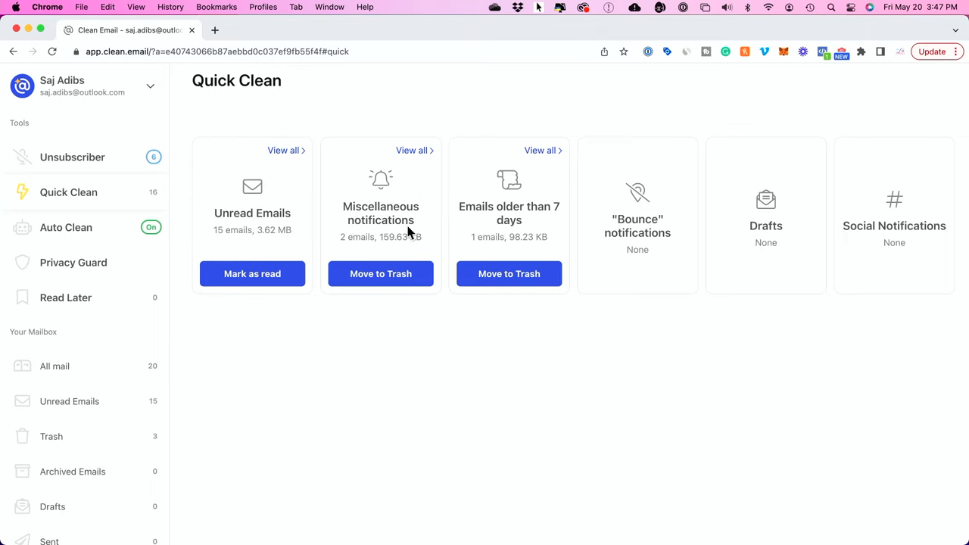
pyautogui.moveTo(385, 279)
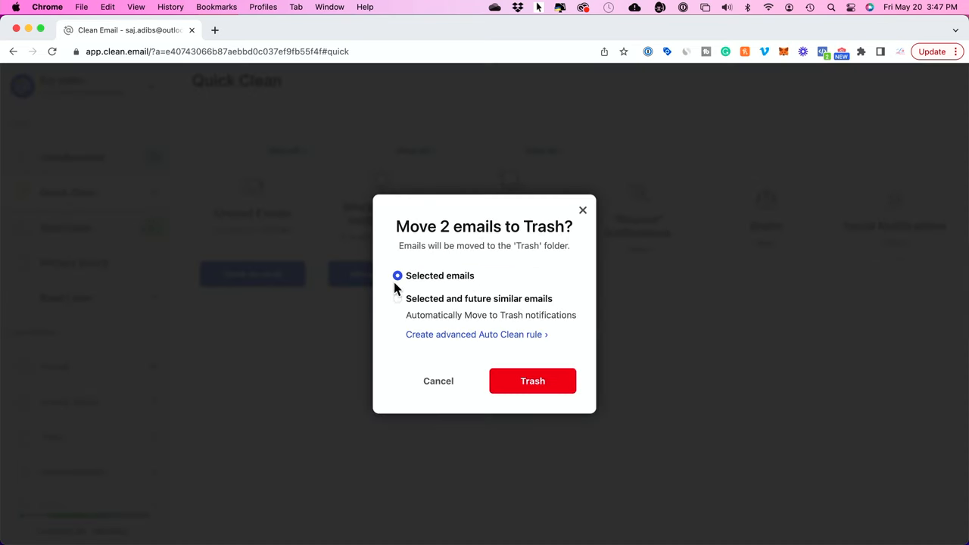
pyautogui.moveTo(469, 282)
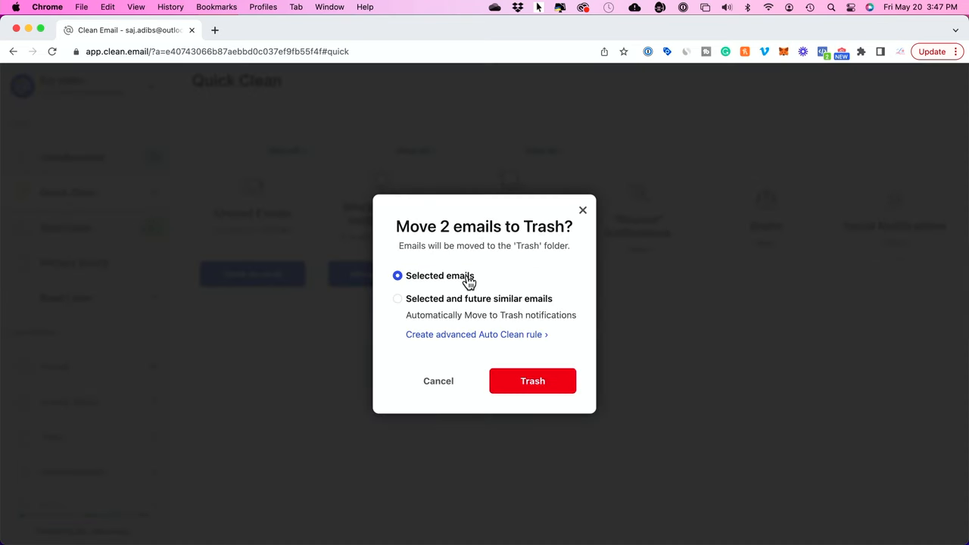
# Limit the Move to Trash action to the selected emails only.
pyautogui.click(533, 381)
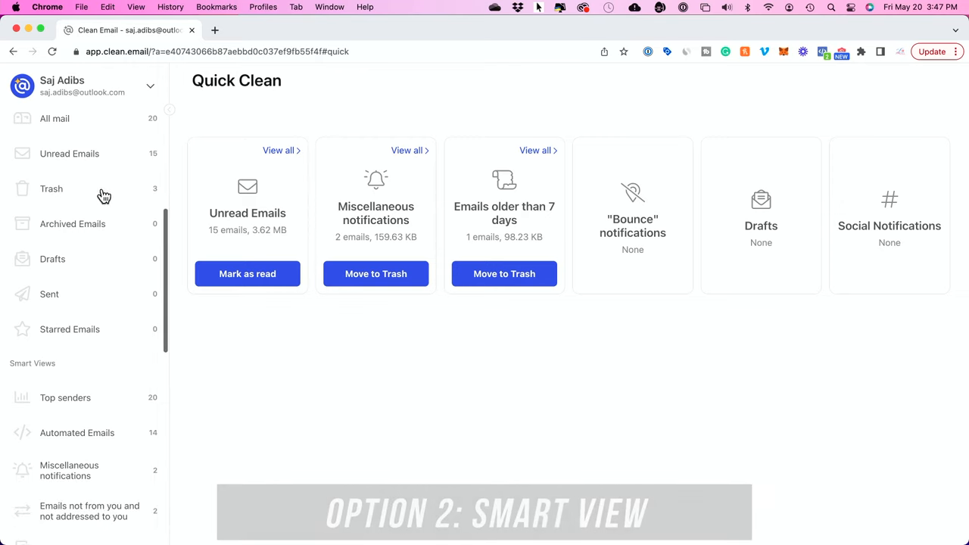
# Browse the Smart Views sidebar and view Emails from "dead ends".
pyautogui.scroll(-3)
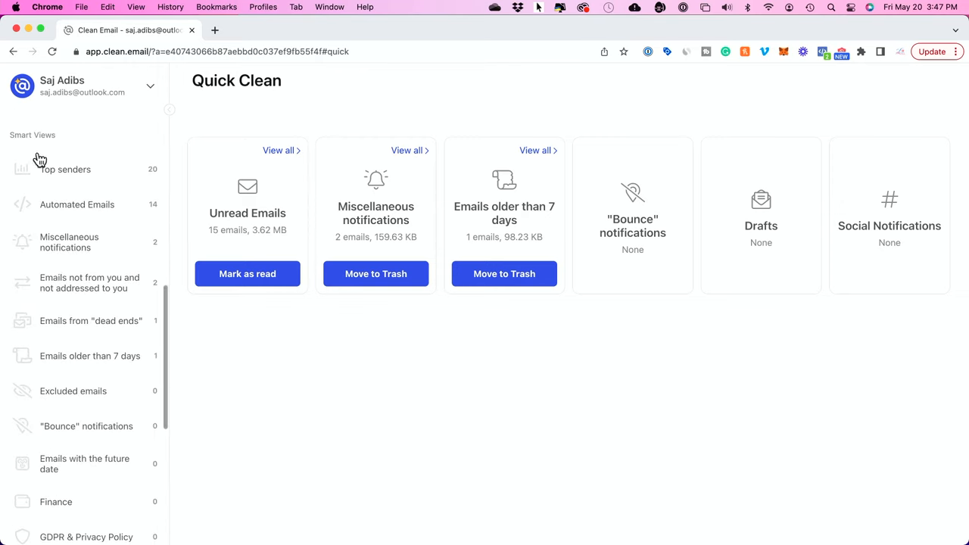
pyautogui.moveTo(38, 331)
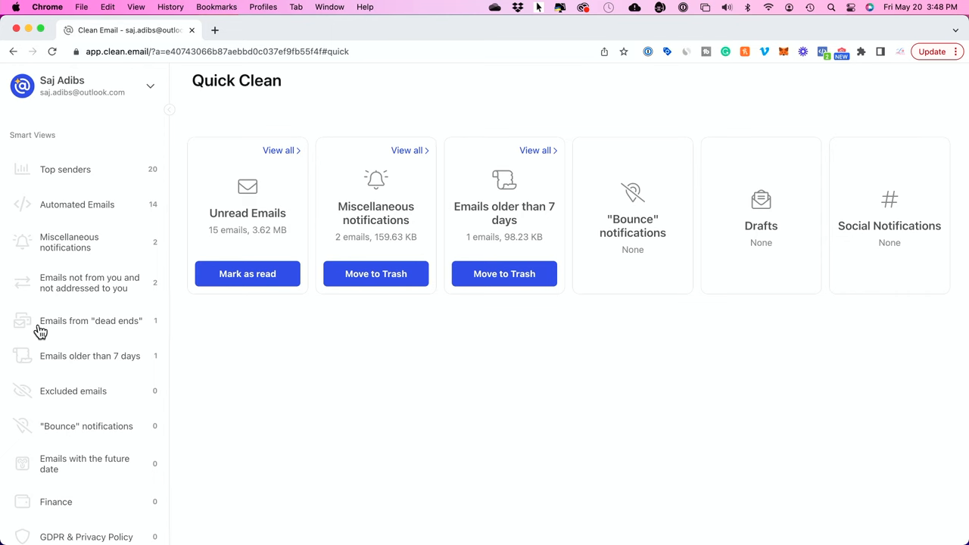
pyautogui.moveTo(88, 326)
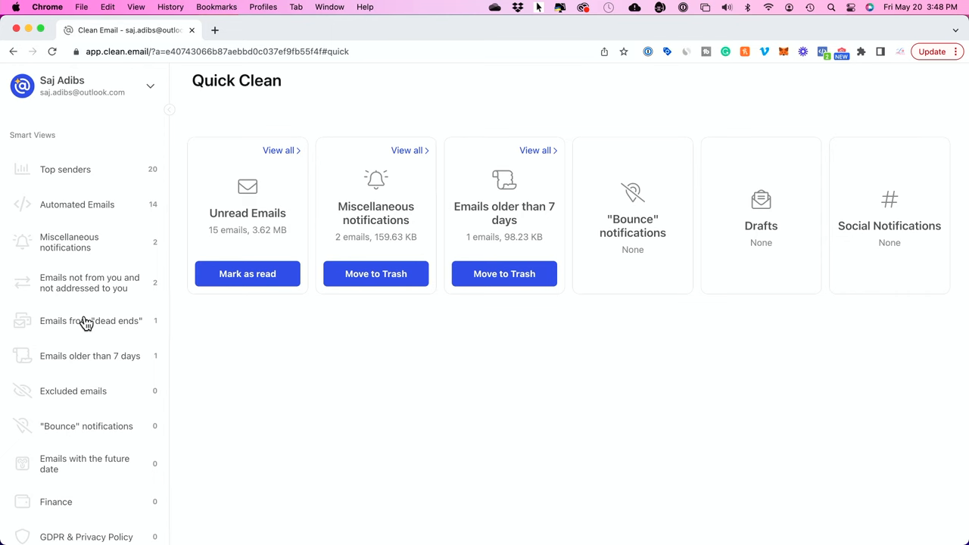
pyautogui.click(89, 321)
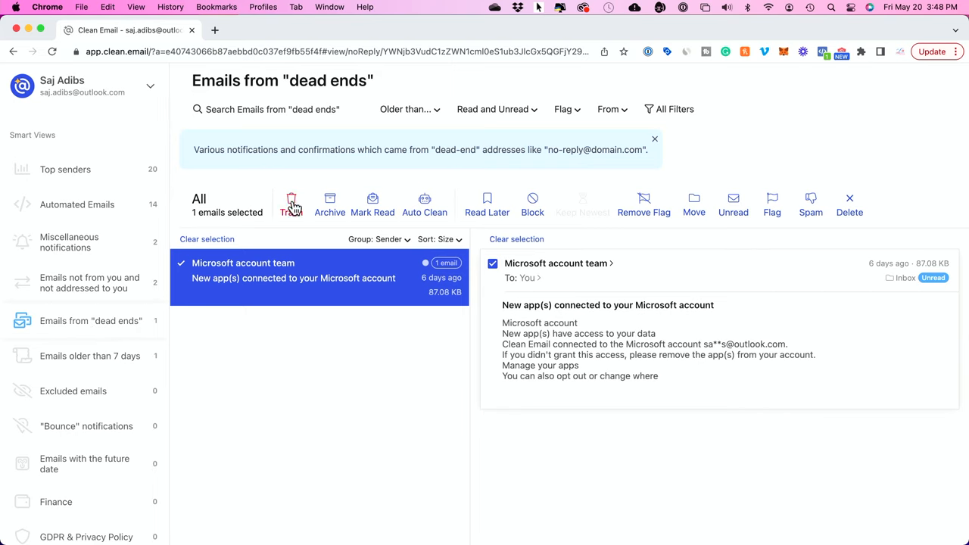
# Continue down the Smart Views list and view Miscellaneous notifications with its two emails.
pyautogui.scroll(-3)
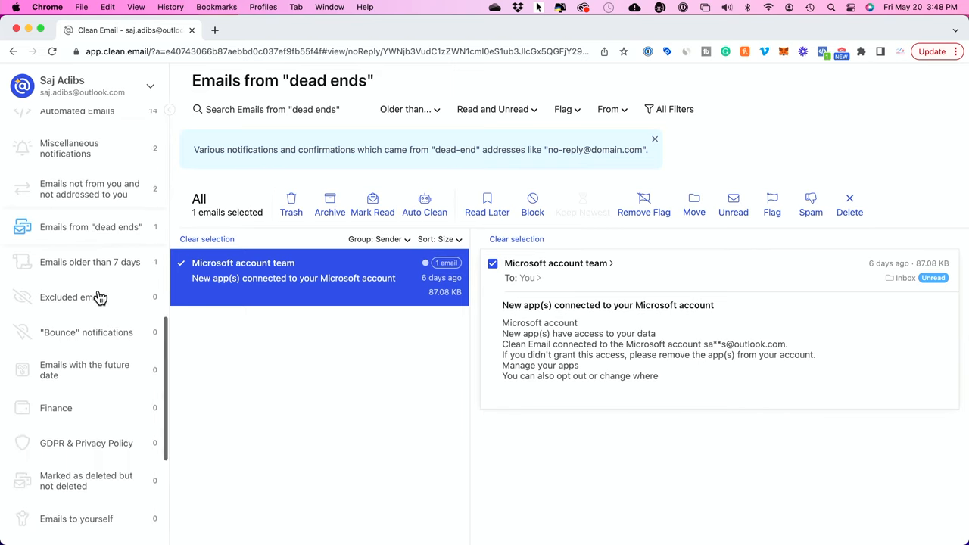
pyautogui.scroll(-3)
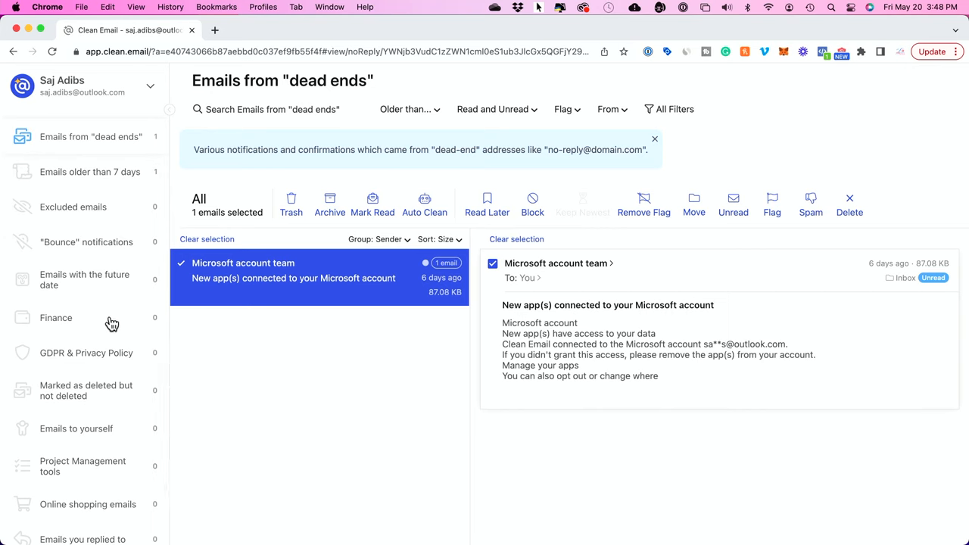
pyautogui.scroll(-3)
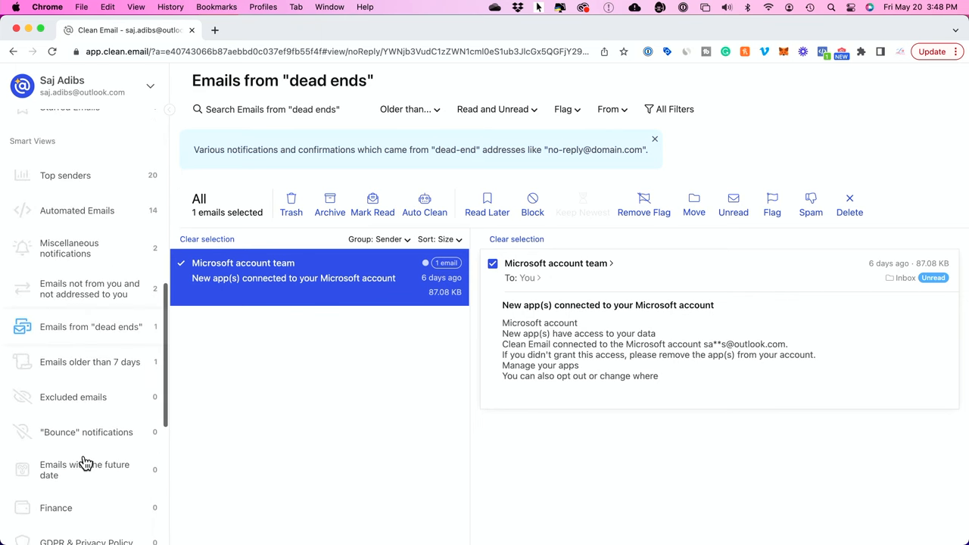
pyautogui.click(69, 248)
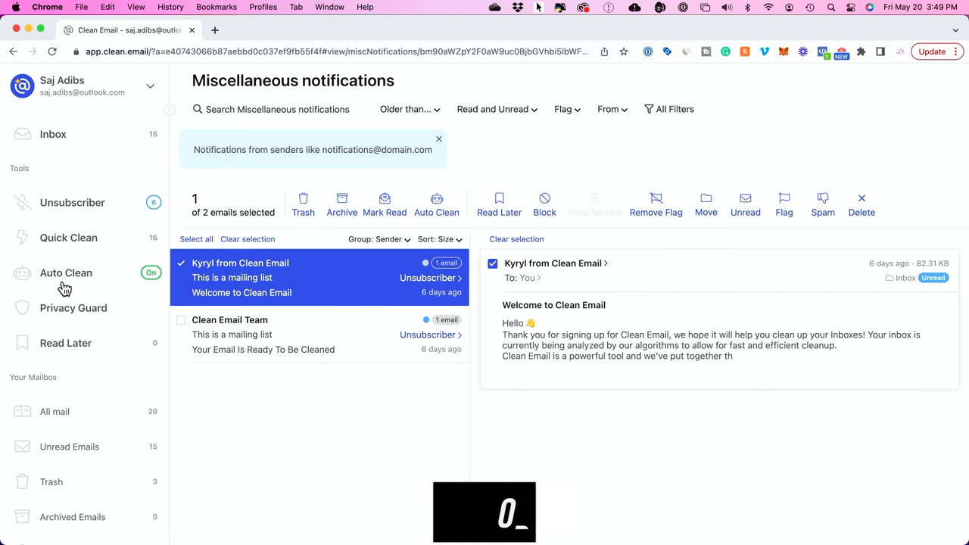
# From Auto Clean, show Unread Emails, select The Home Depot sender group and start a rule for it.
pyautogui.click(67, 272)
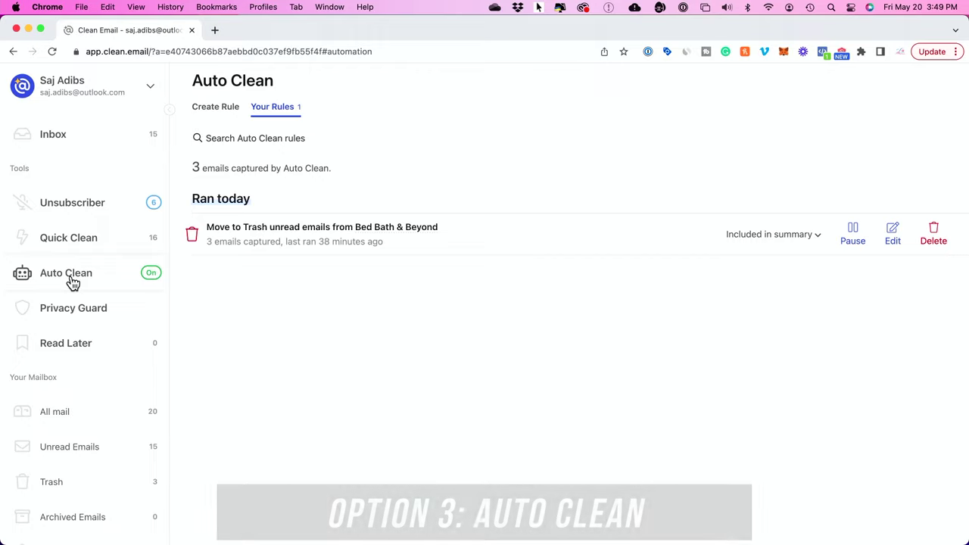
pyautogui.scroll(-3)
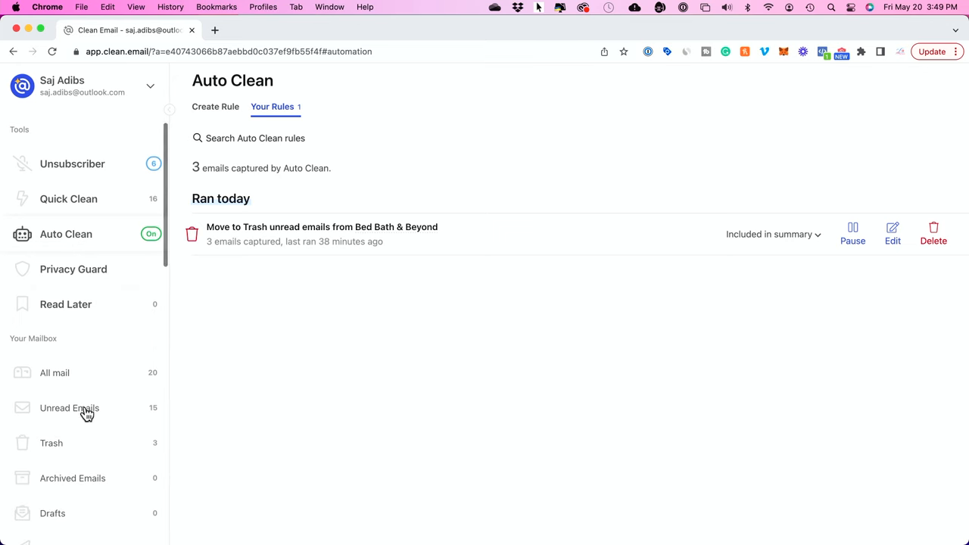
pyautogui.click(70, 409)
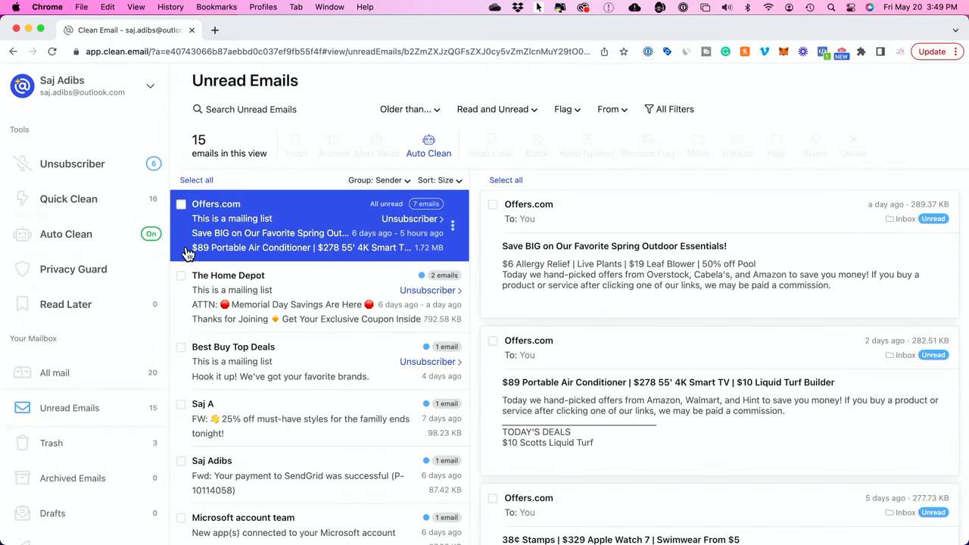
pyautogui.click(182, 276)
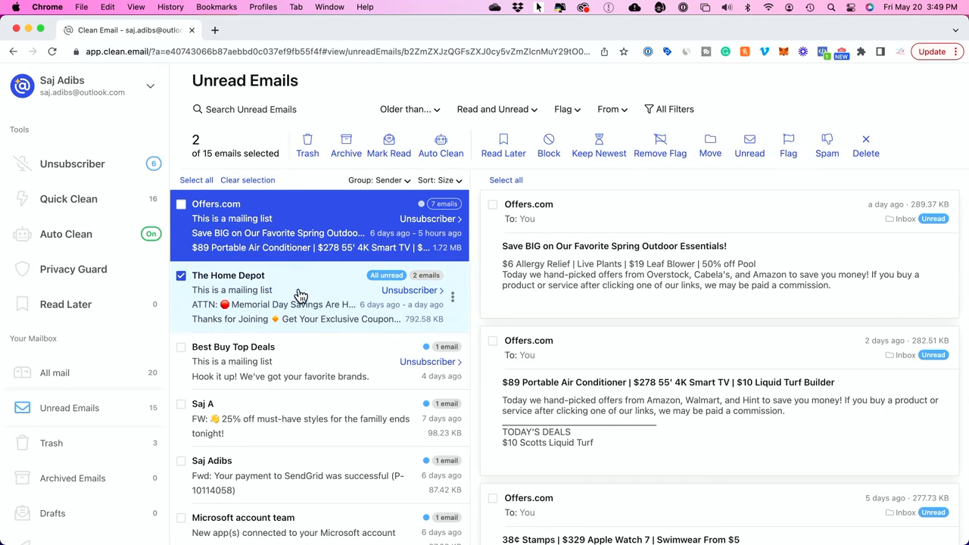
pyautogui.moveTo(310, 306)
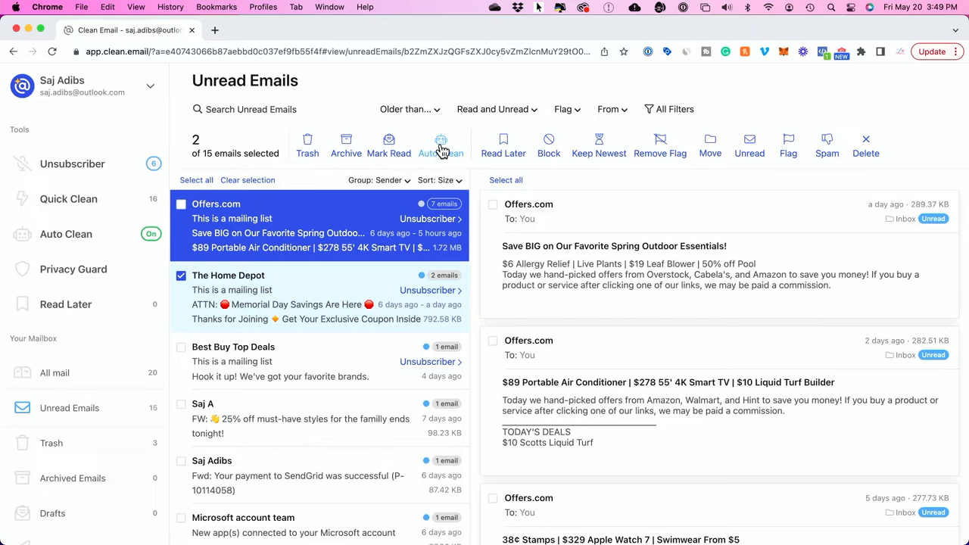
pyautogui.click(442, 142)
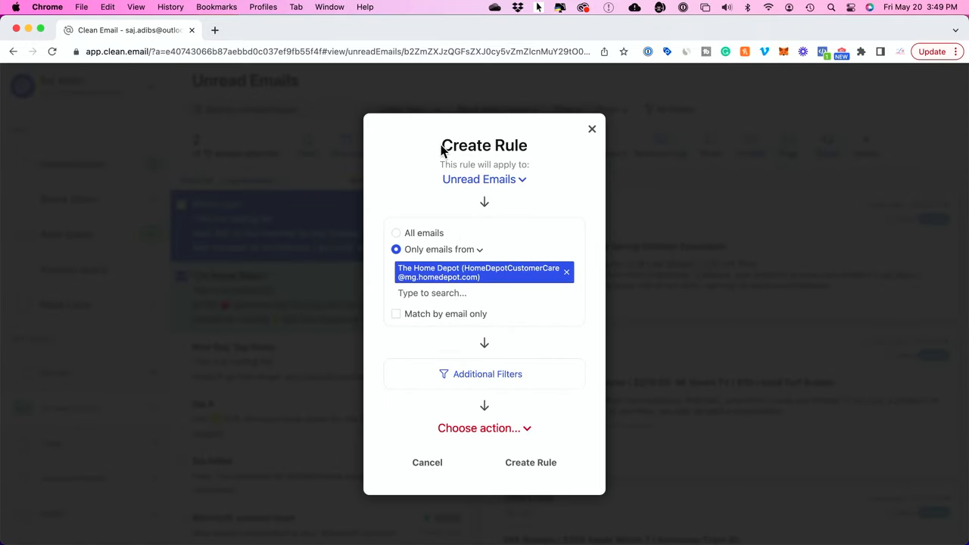
pyautogui.moveTo(439, 254)
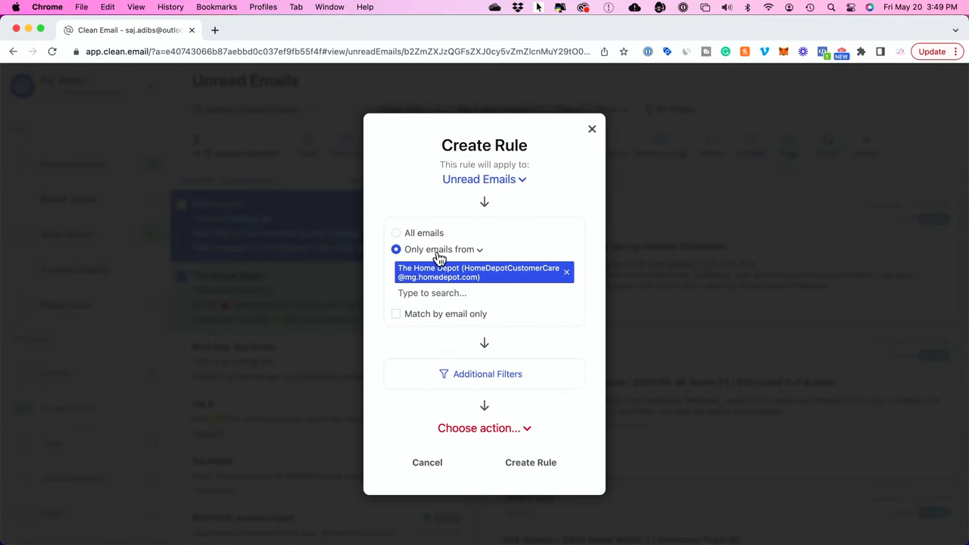
pyautogui.moveTo(464, 244)
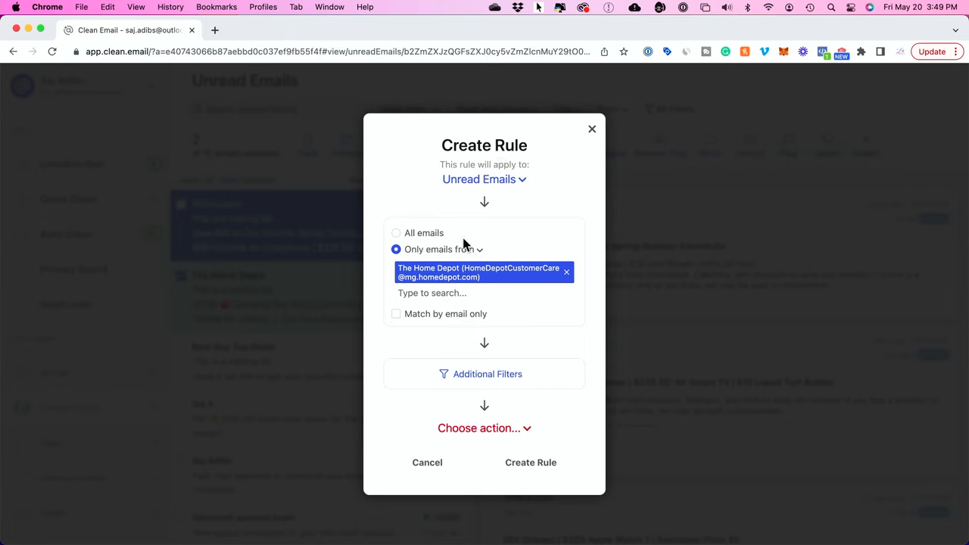
pyautogui.moveTo(439, 276)
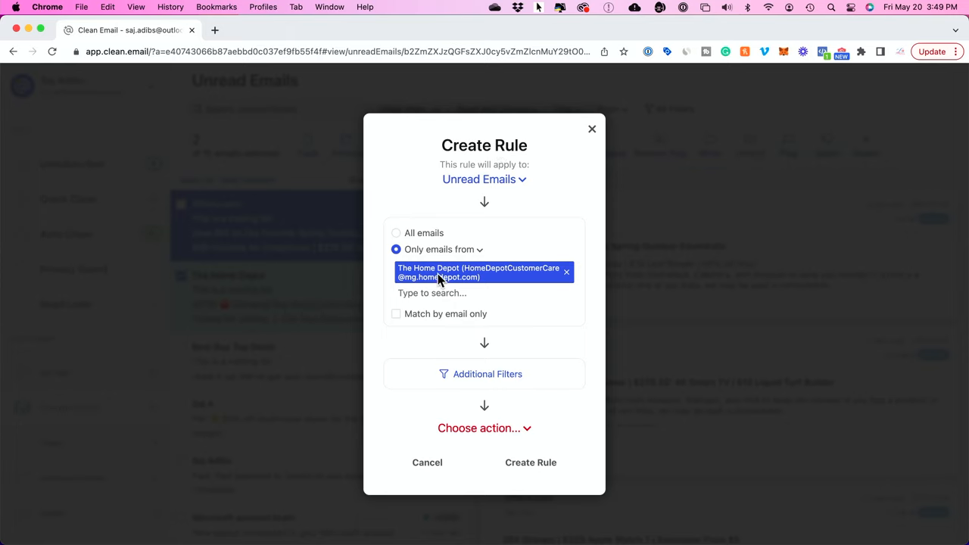
pyautogui.moveTo(479, 377)
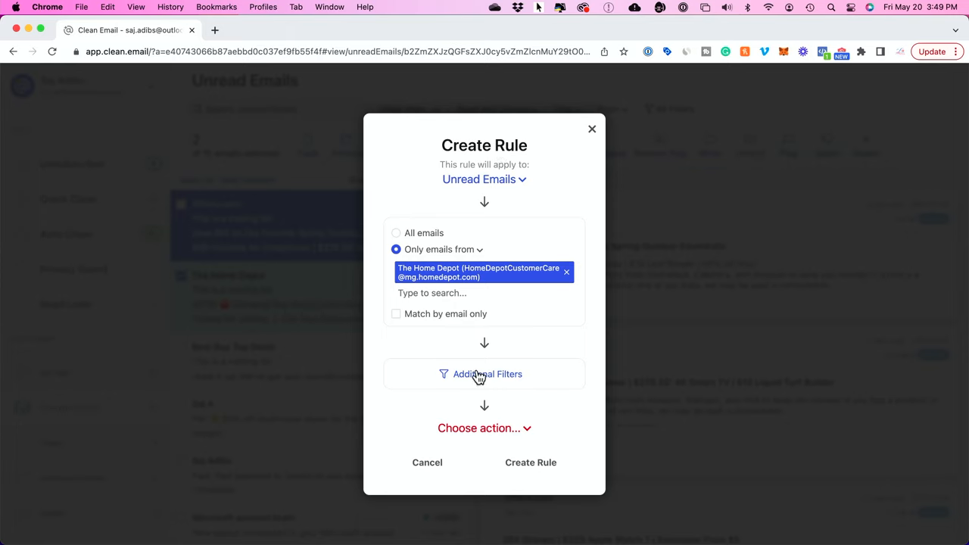
# Set the rule to Move to Trash for existing and future emails, then create and run it.
pyautogui.click(484, 427)
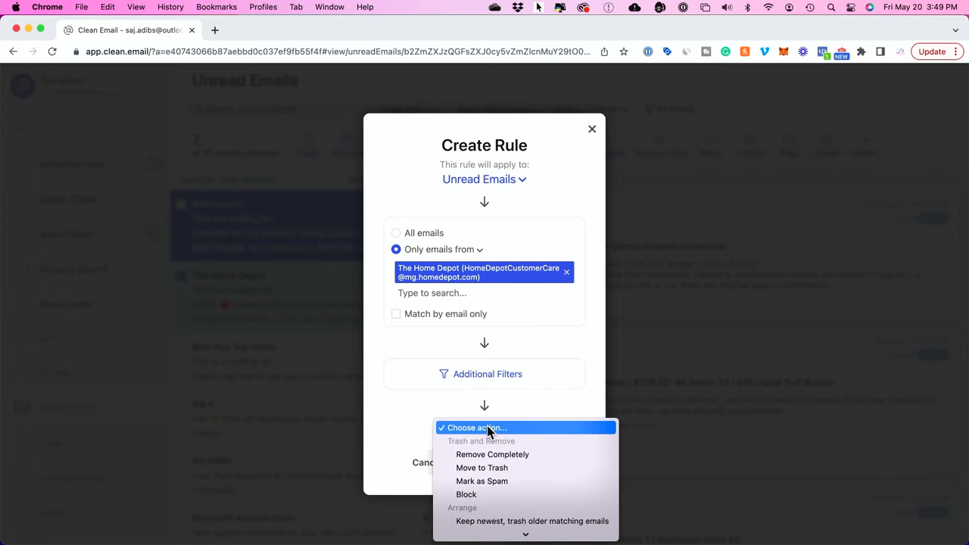
pyautogui.moveTo(482, 466)
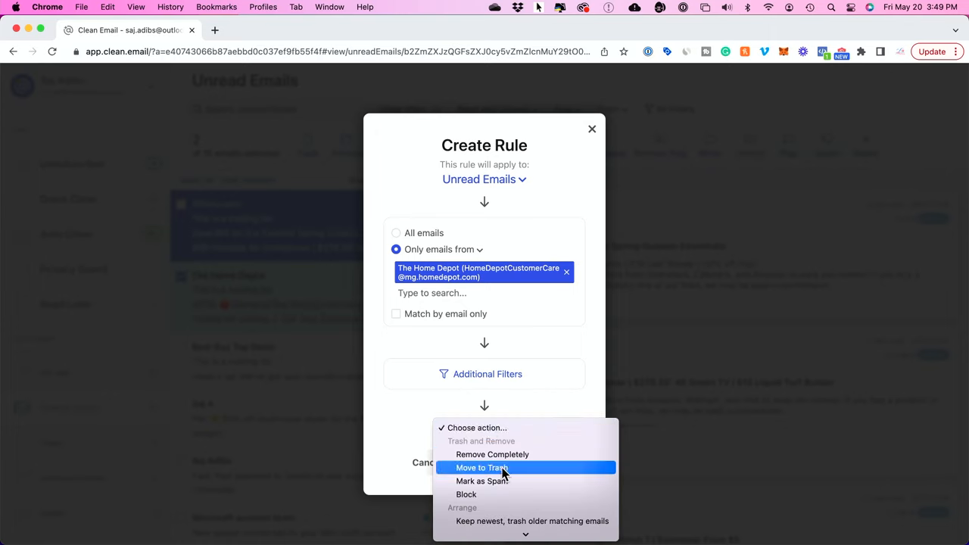
pyautogui.click(487, 466)
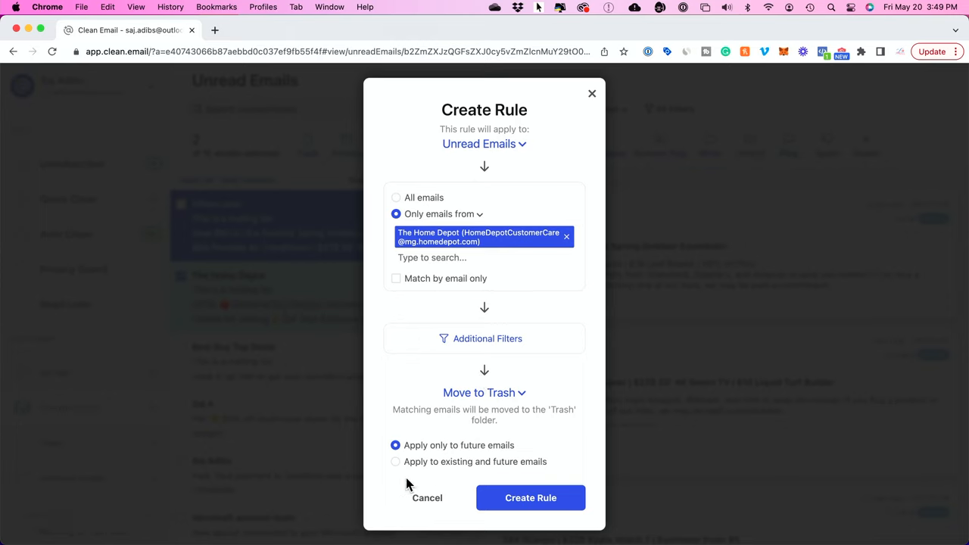
pyautogui.click(395, 460)
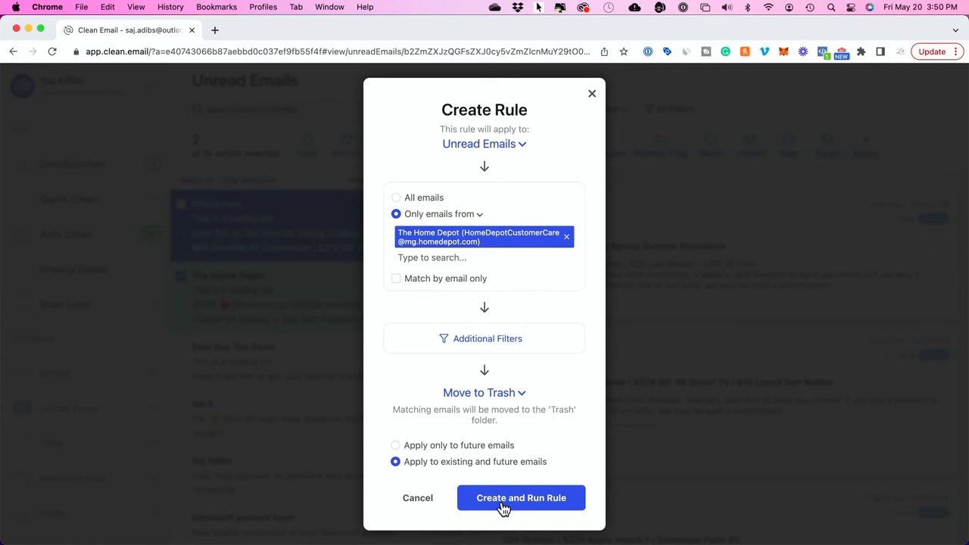
pyautogui.click(521, 497)
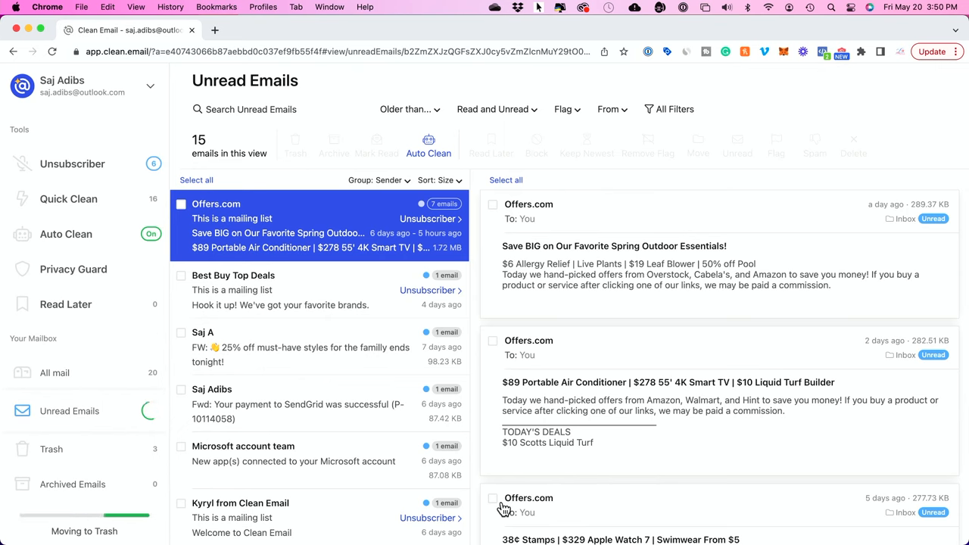
pyautogui.moveTo(72, 249)
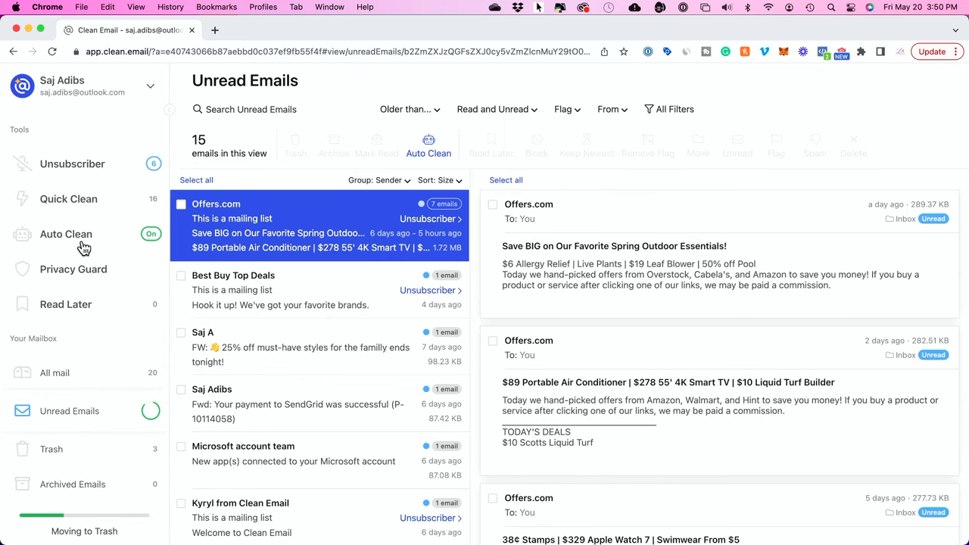
# View Your Rules under Auto Clean, now showing the new Home Depot trash rule.
pyautogui.click(67, 233)
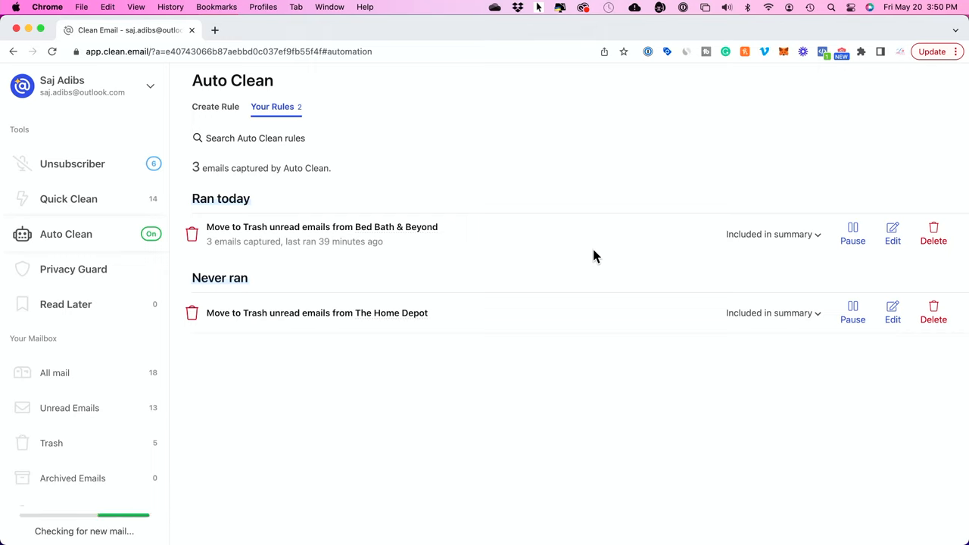
pyautogui.moveTo(933, 241)
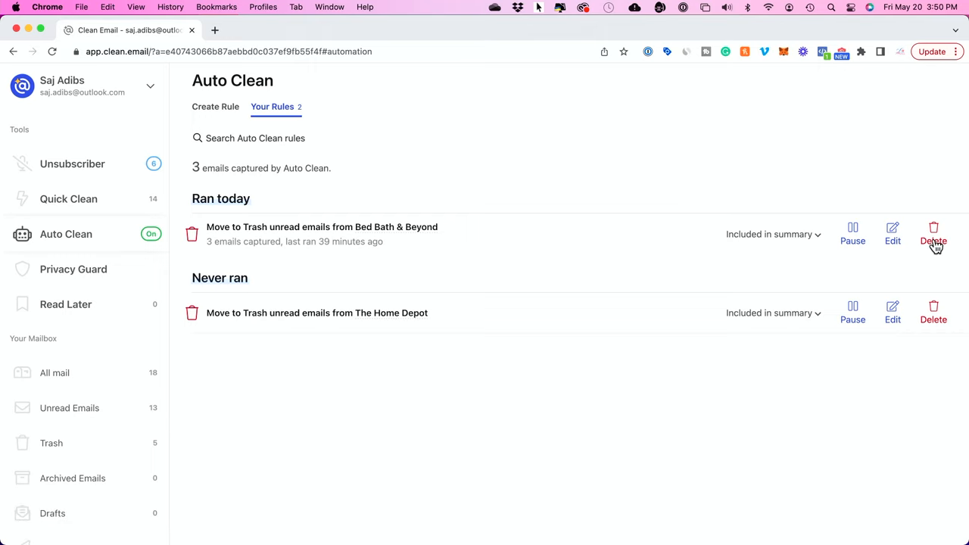
pyautogui.moveTo(853, 235)
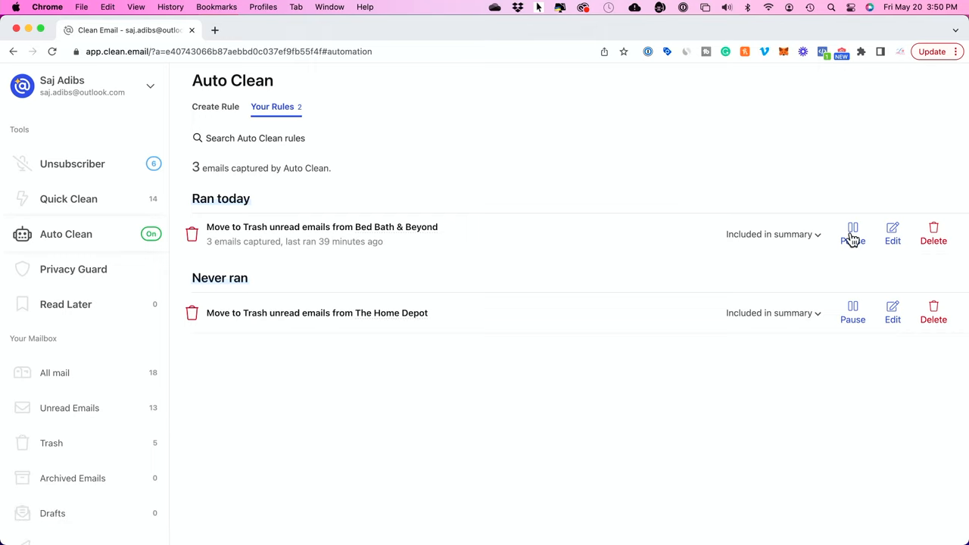